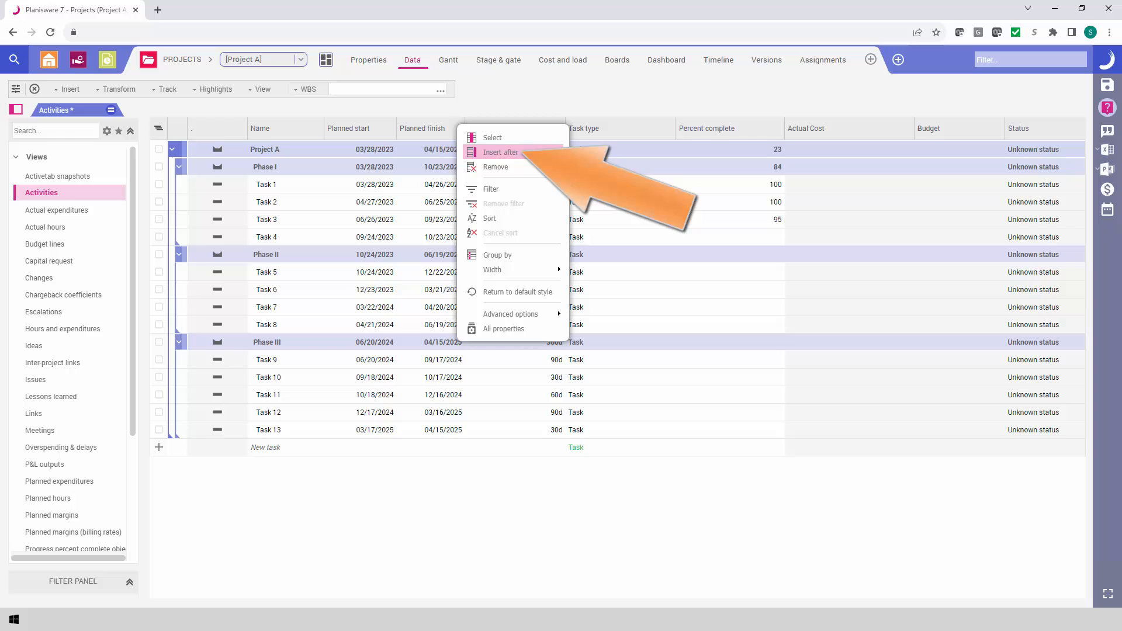
Step: Insert the 'Send to OnePager?' attribute as a column in Project A's activities grid
{"action": "left_click", "coordinate": [503, 152]}
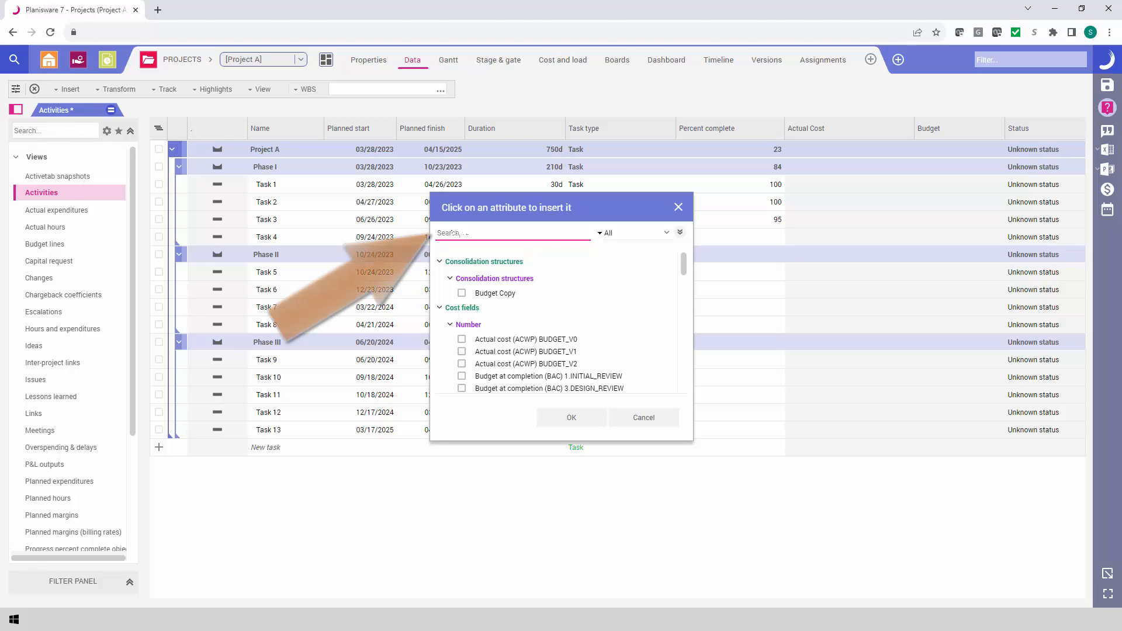
{"action": "type", "text": "OnePager"}
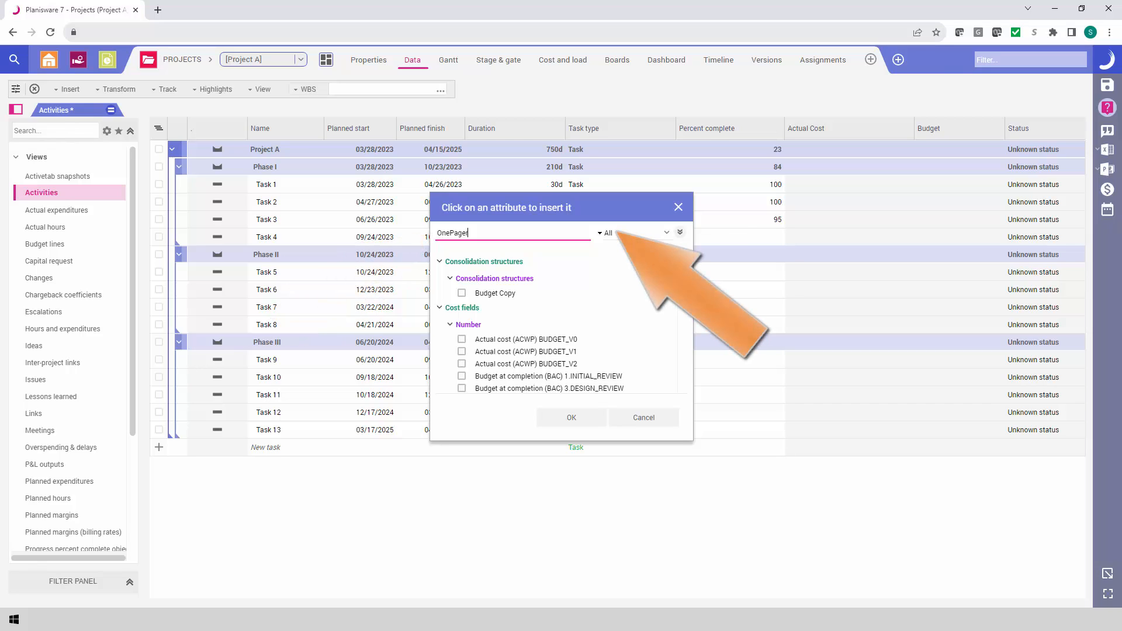
{"action": "type", "text": "OnePager"}
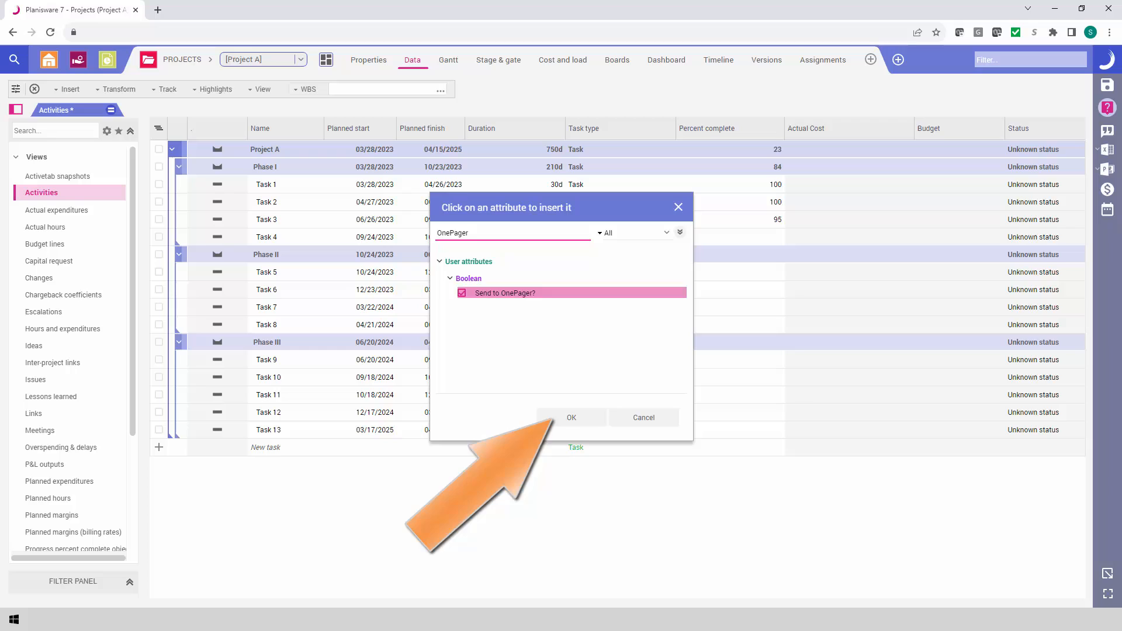
{"action": "left_click", "coordinate": [571, 417]}
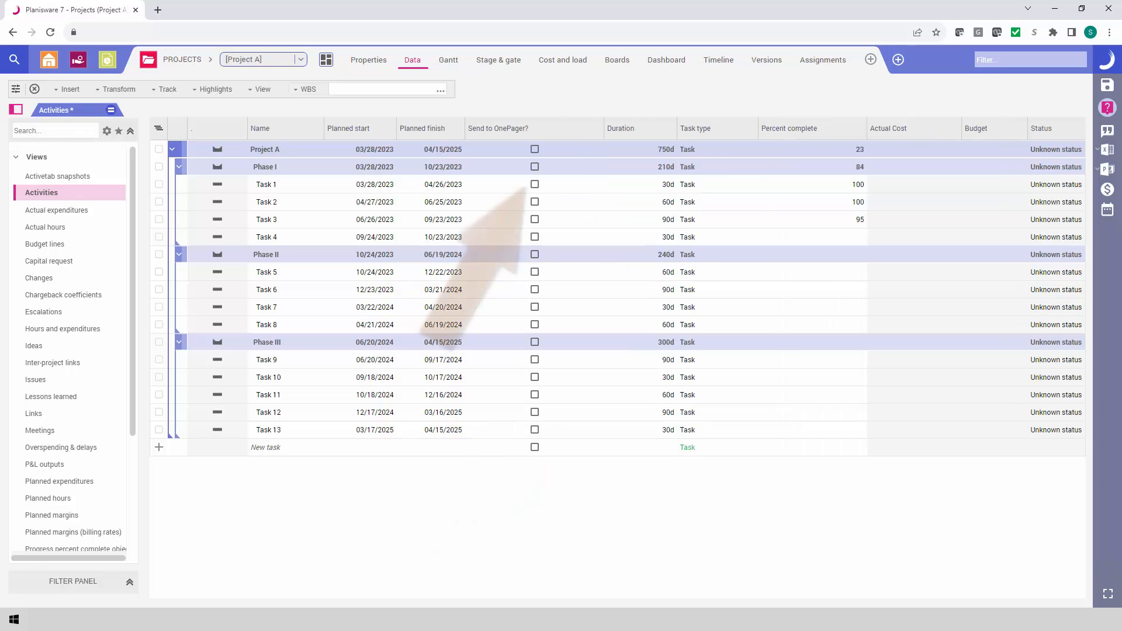
Step: Tick Send to OnePager? for Task 1 and fill it down to Task 13
{"action": "left_click", "coordinate": [533, 184]}
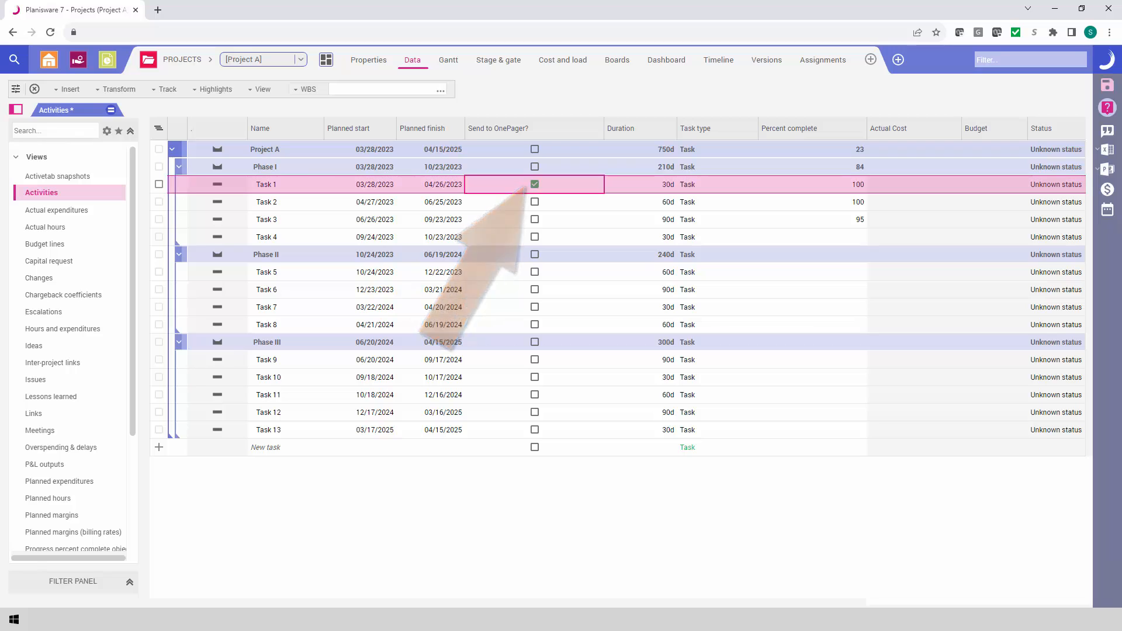
{"action": "left_click", "coordinate": [533, 184]}
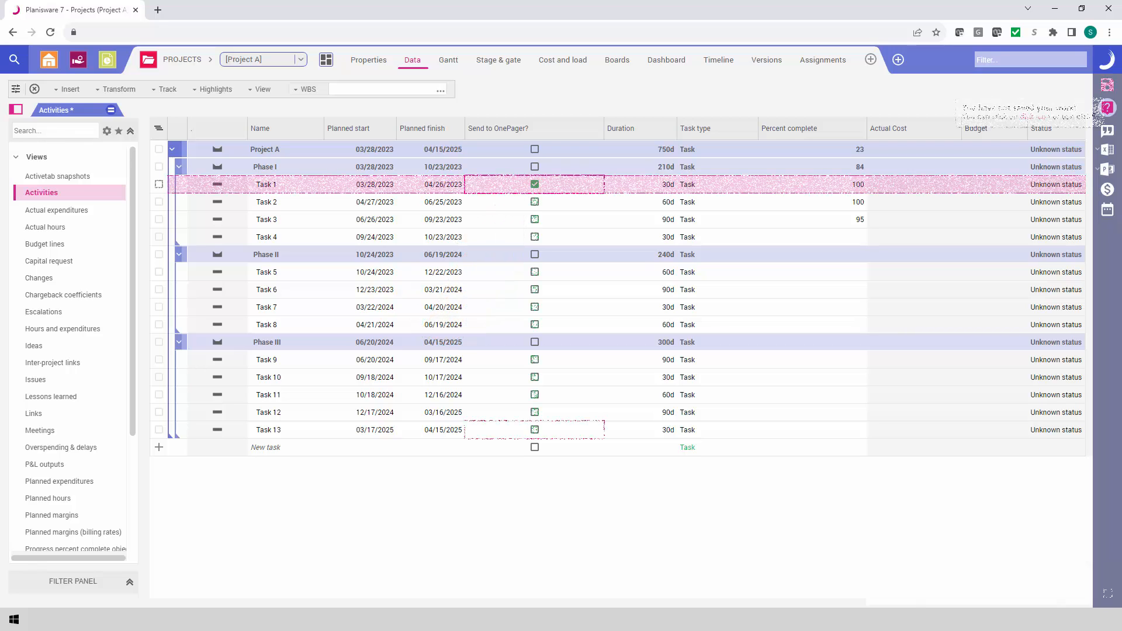
{"action": "left_click", "coordinate": [534, 430]}
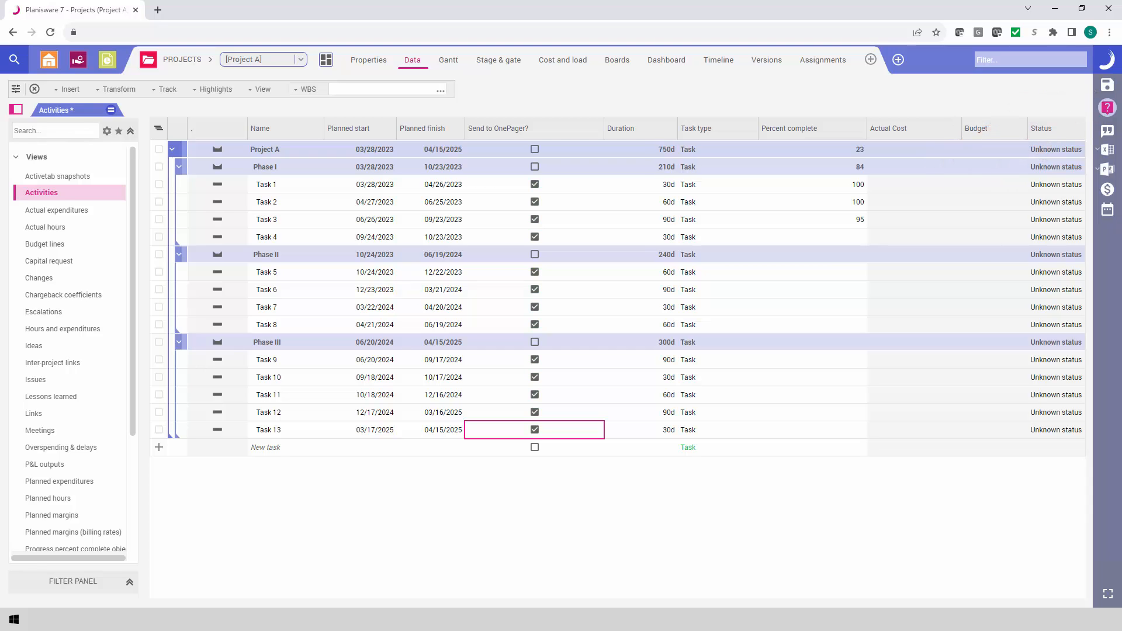
{"action": "left_click", "coordinate": [182, 60]}
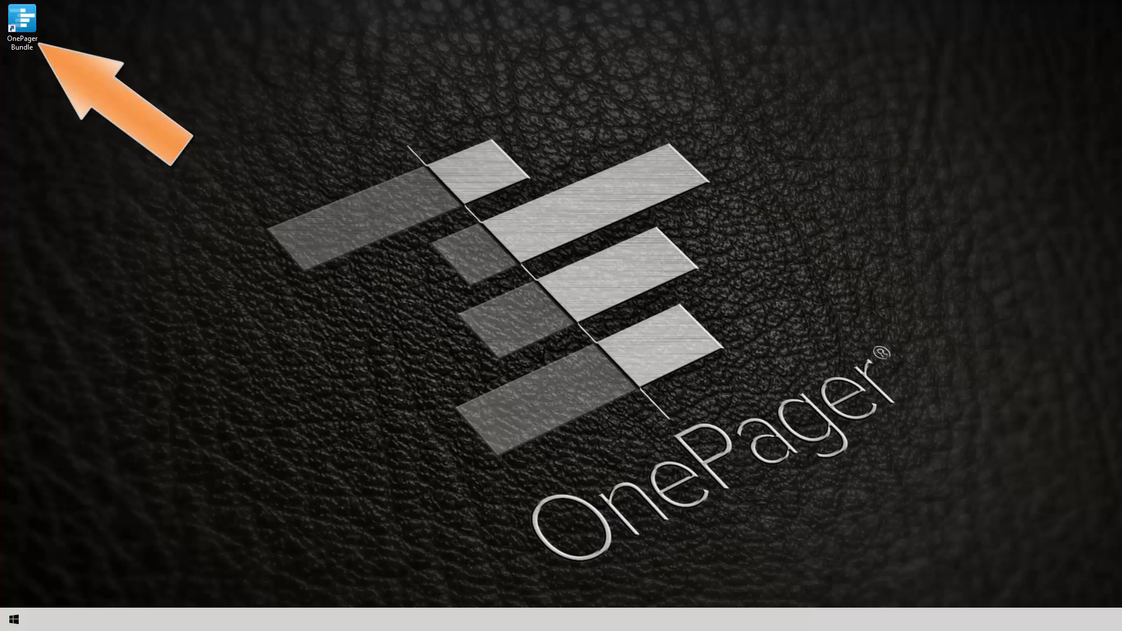
Step: Launch OnePager Bundle from the desktop and start a NEW chart
{"action": "double_click", "coordinate": [22, 22]}
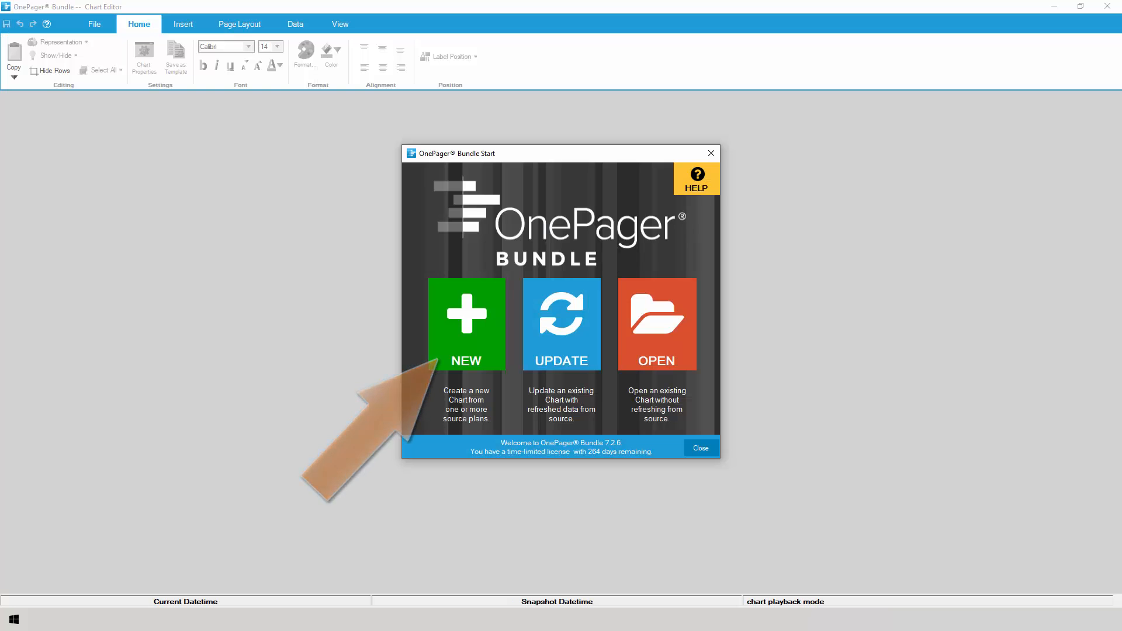
{"action": "left_click", "coordinate": [465, 323]}
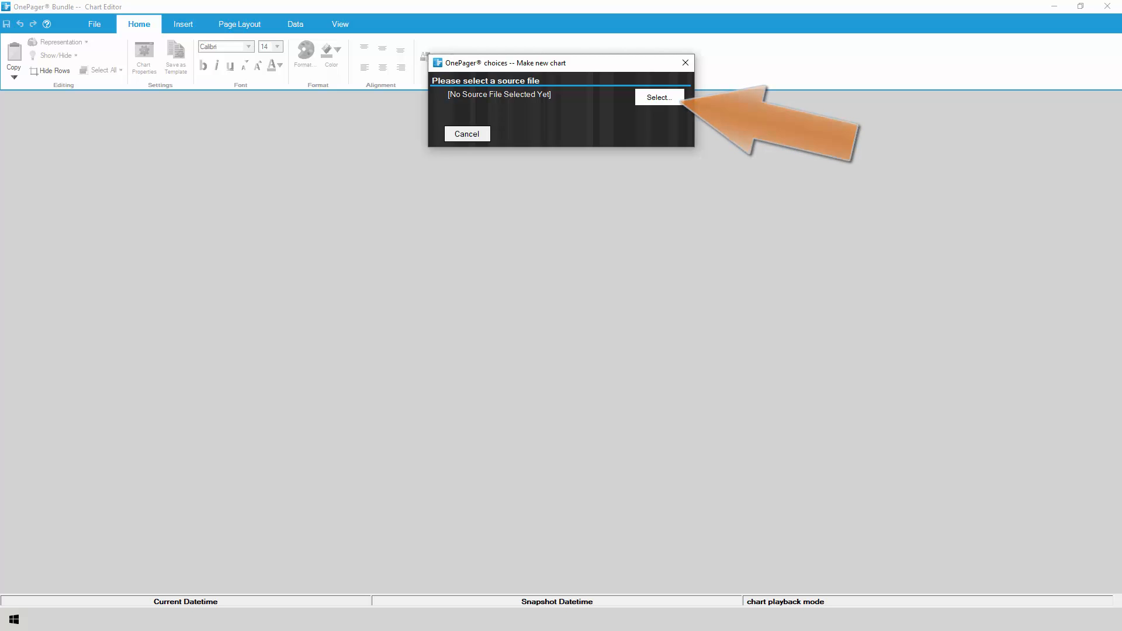
Step: Choose Planisware Enterprise as the source and log in with username and password instead of SSO
{"action": "left_click", "coordinate": [657, 97]}
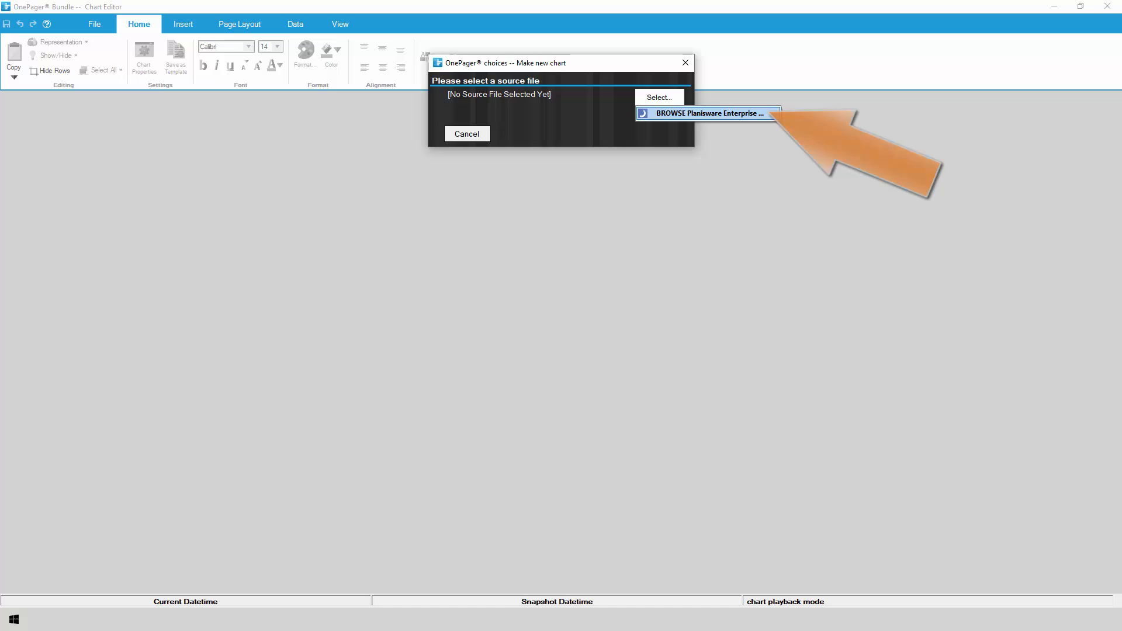
{"action": "left_click", "coordinate": [707, 113]}
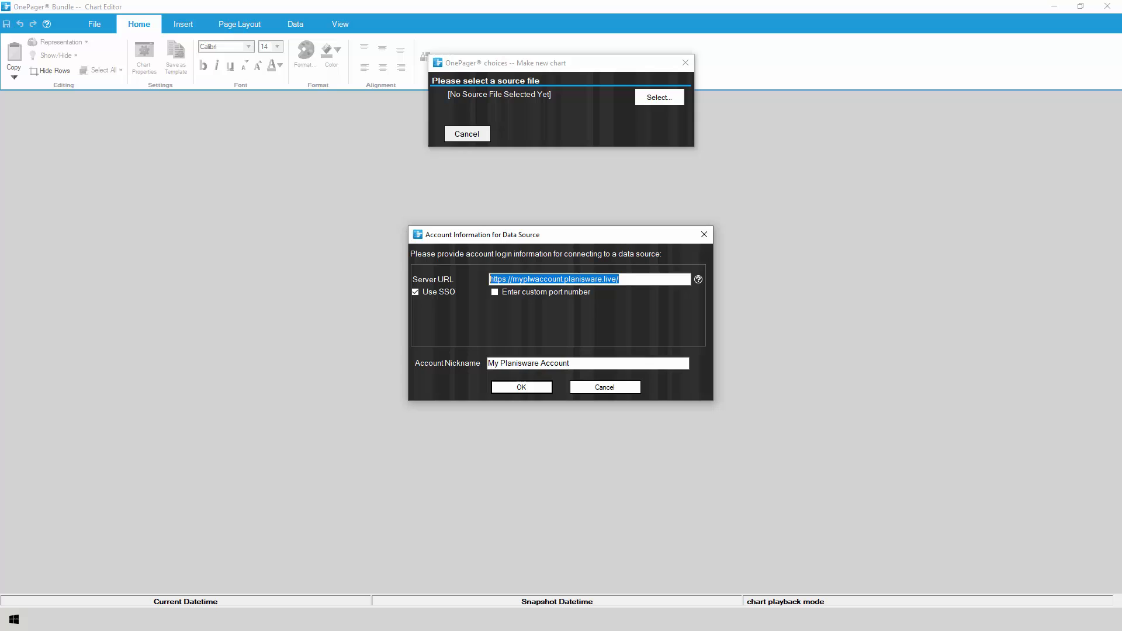
{"action": "left_click", "coordinate": [416, 292]}
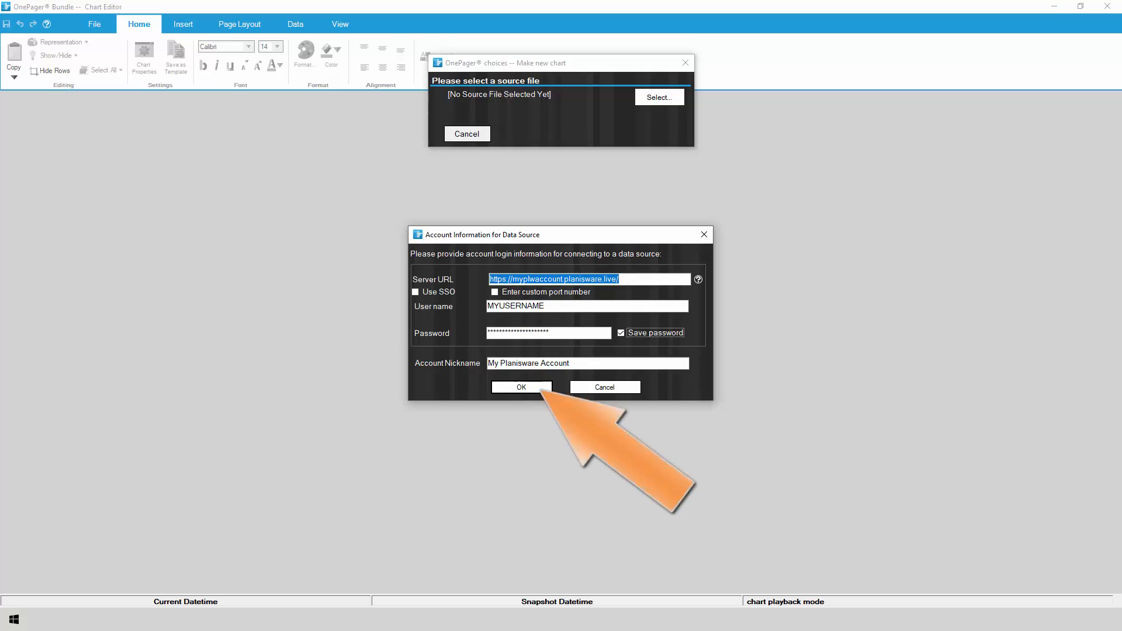
{"action": "left_click", "coordinate": [521, 387]}
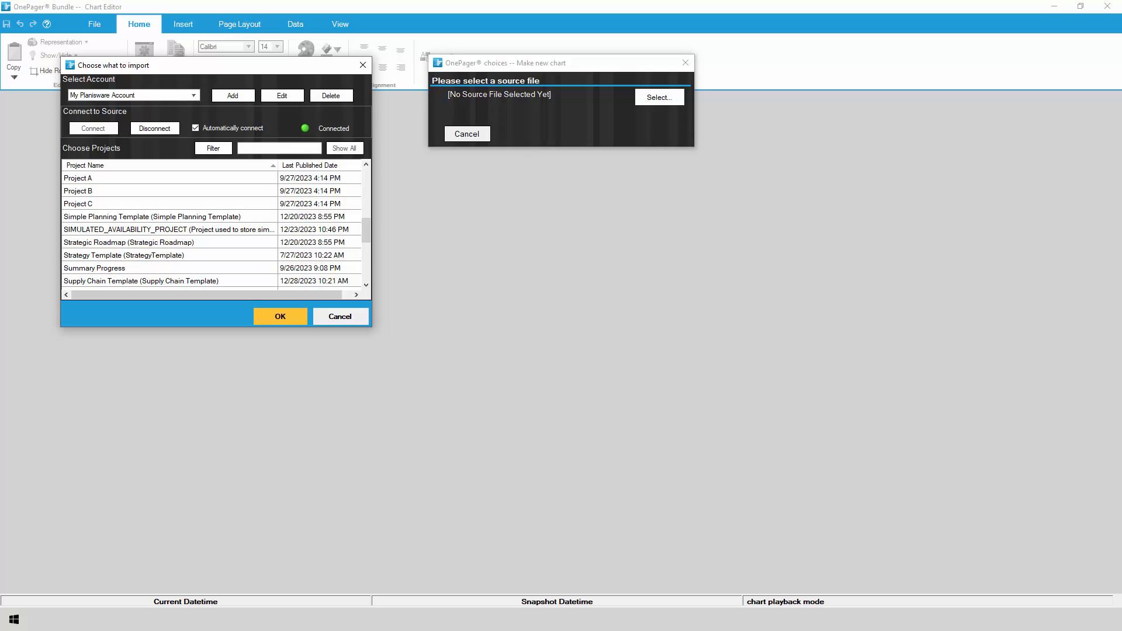
Step: Select Projects A, B and C together and import them
{"action": "left_click", "coordinate": [79, 177]}
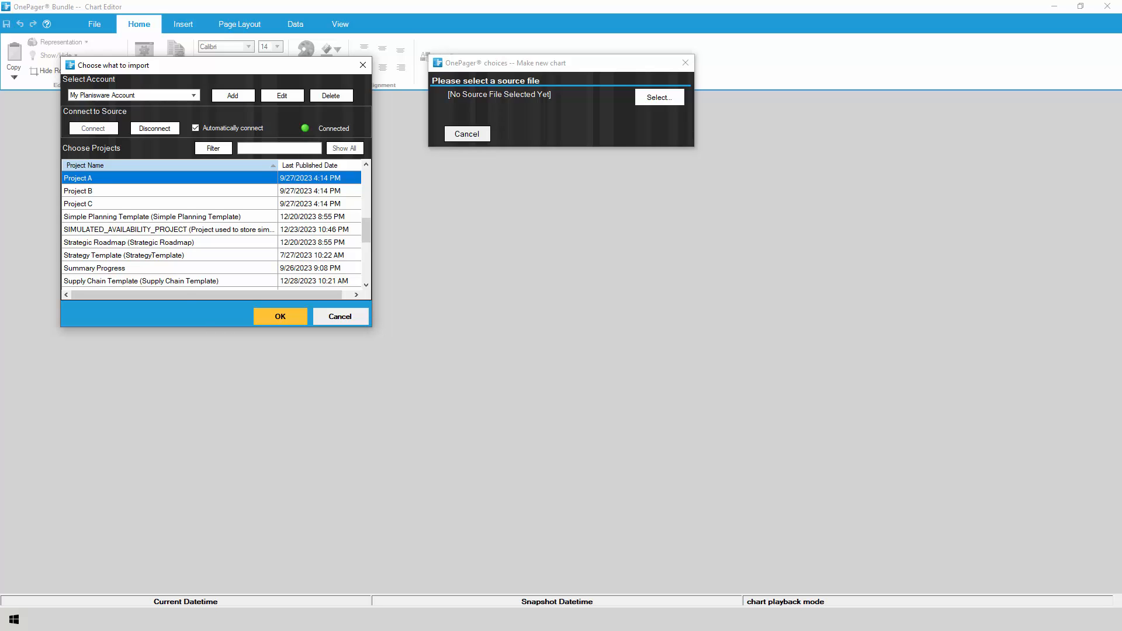
{"action": "left_click", "coordinate": [79, 191]}
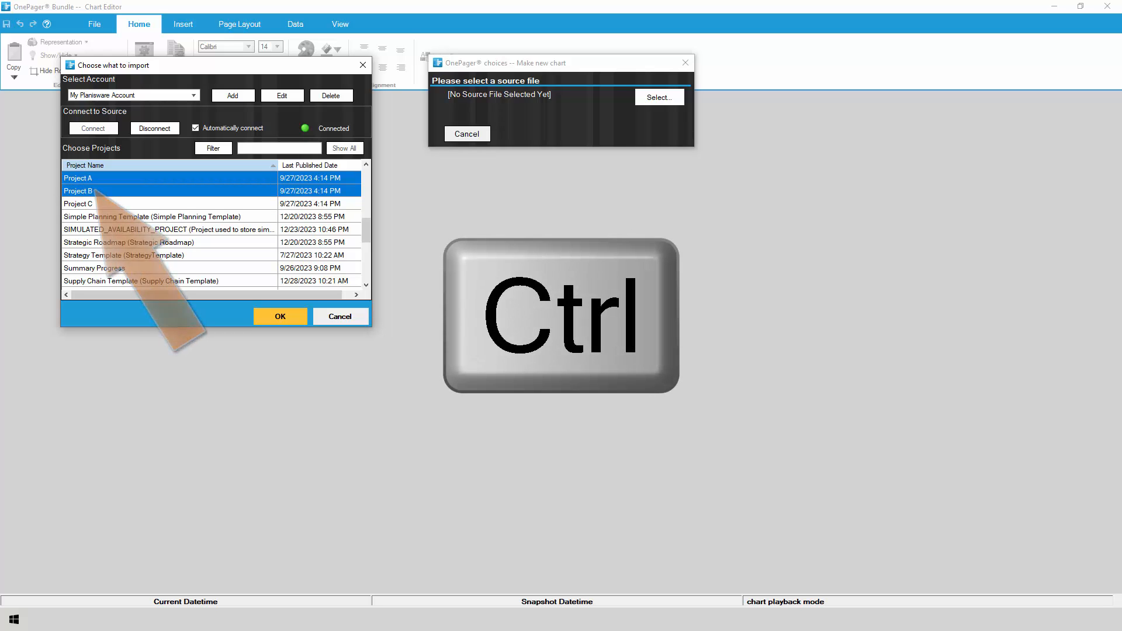
{"action": "left_click", "coordinate": [77, 203]}
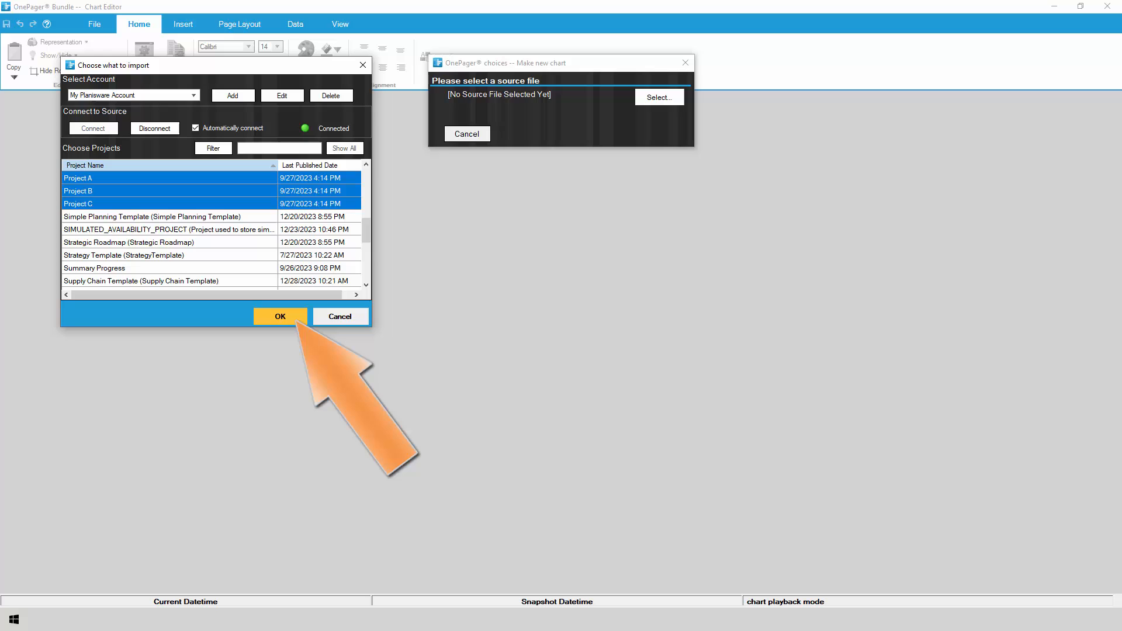
{"action": "left_click", "coordinate": [279, 315]}
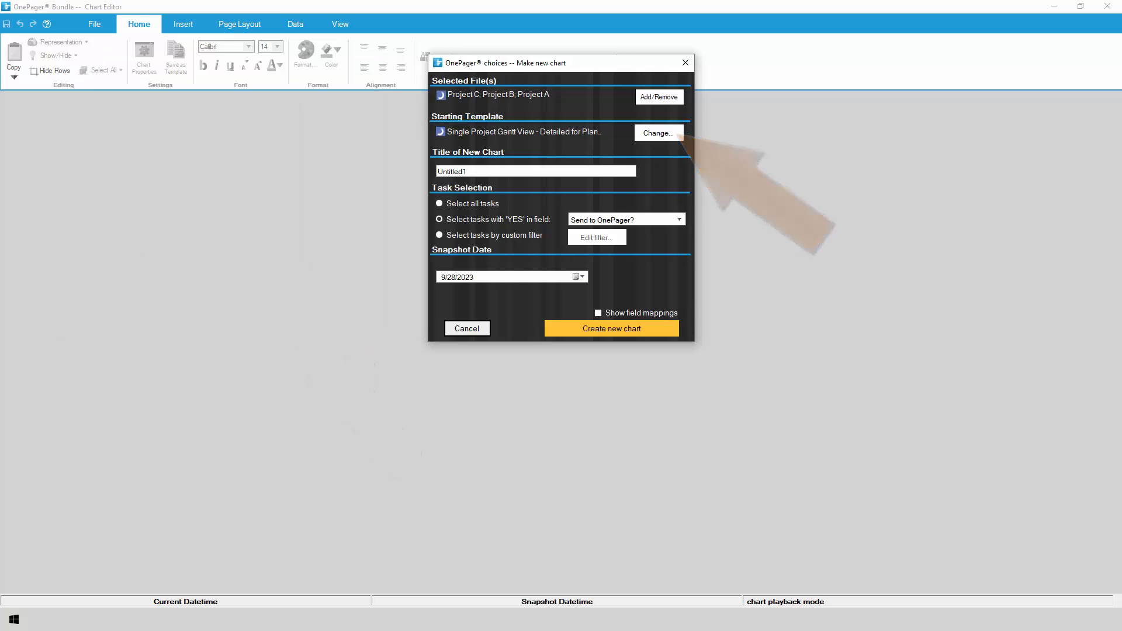
Step: Switch the chart template to Multi-Project Timeline for Planisware.tat
{"action": "left_click", "coordinate": [657, 133]}
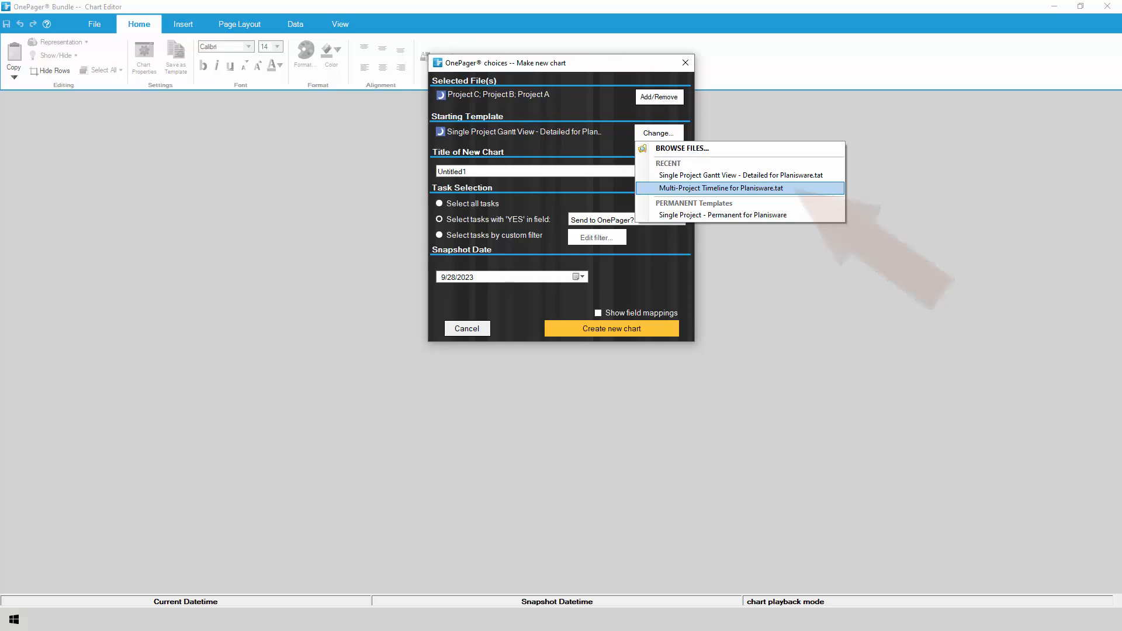
{"action": "left_click", "coordinate": [717, 187]}
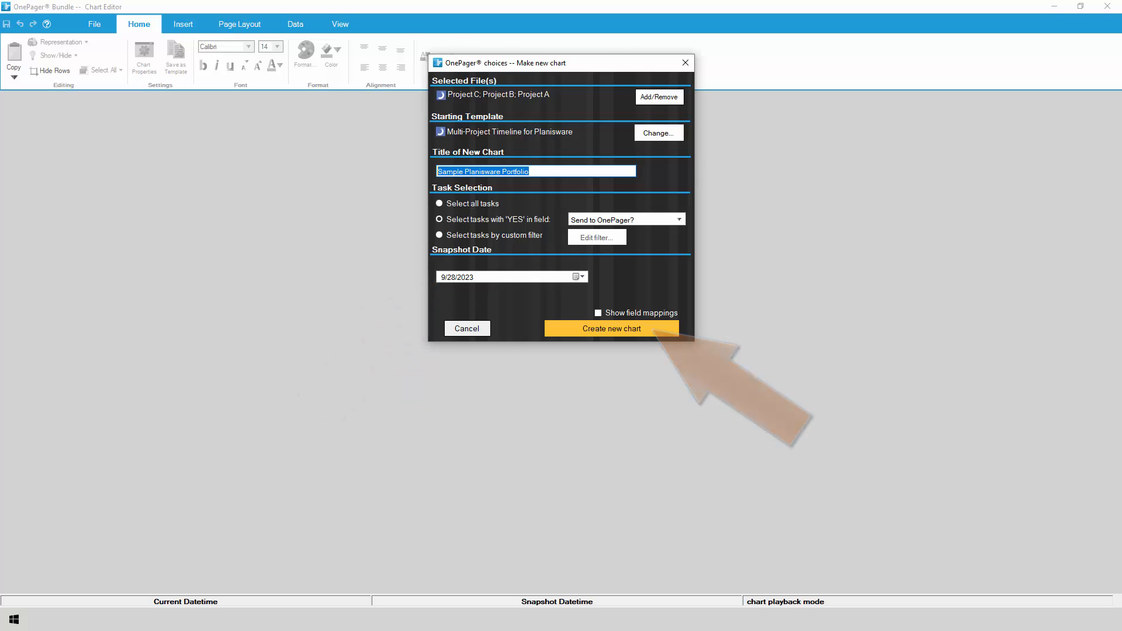
Step: Create the Sample Planisware Portfolio chart from Projects A, B and C
{"action": "left_click", "coordinate": [610, 329]}
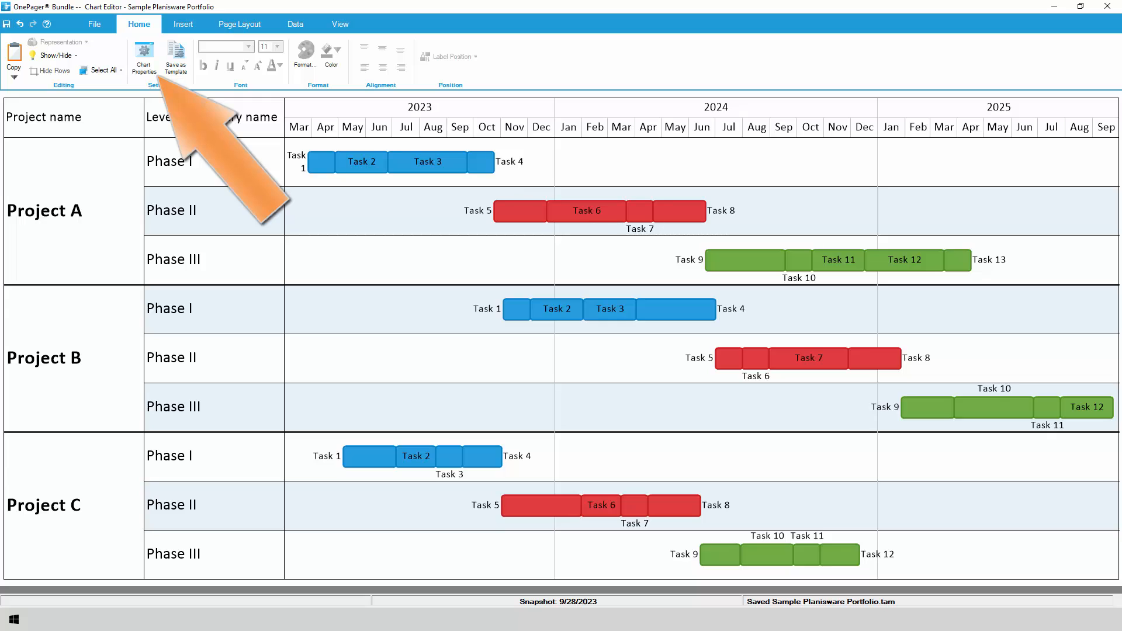
Step: Change Chart Background Color 1 in Chart Properties to a pale neutral tone
{"action": "left_click", "coordinate": [143, 53]}
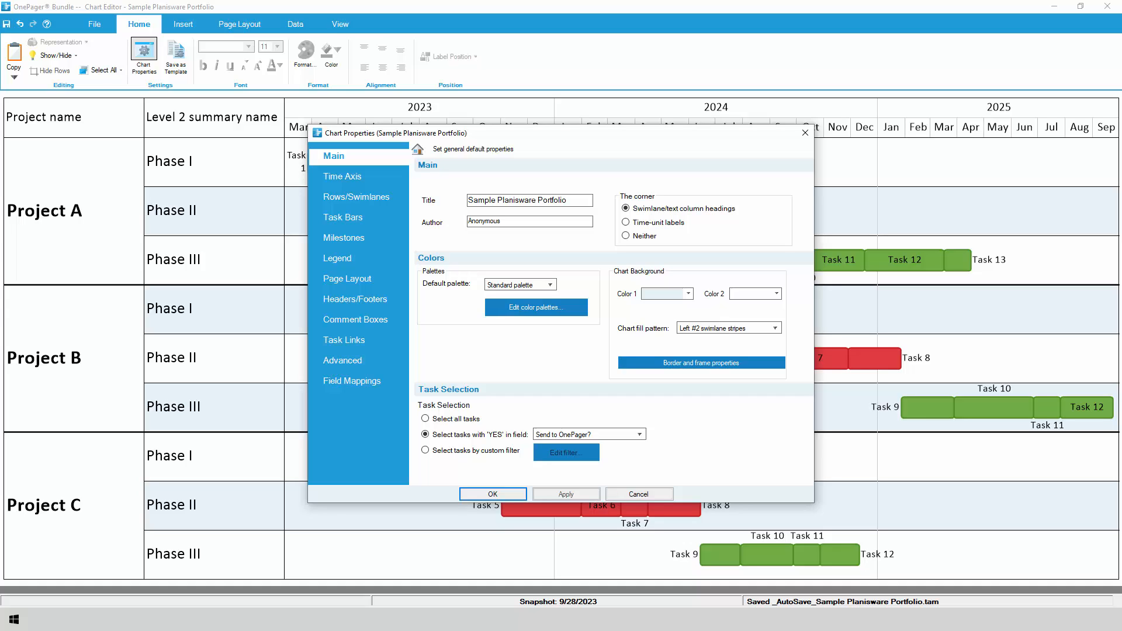
{"action": "left_click", "coordinate": [686, 293]}
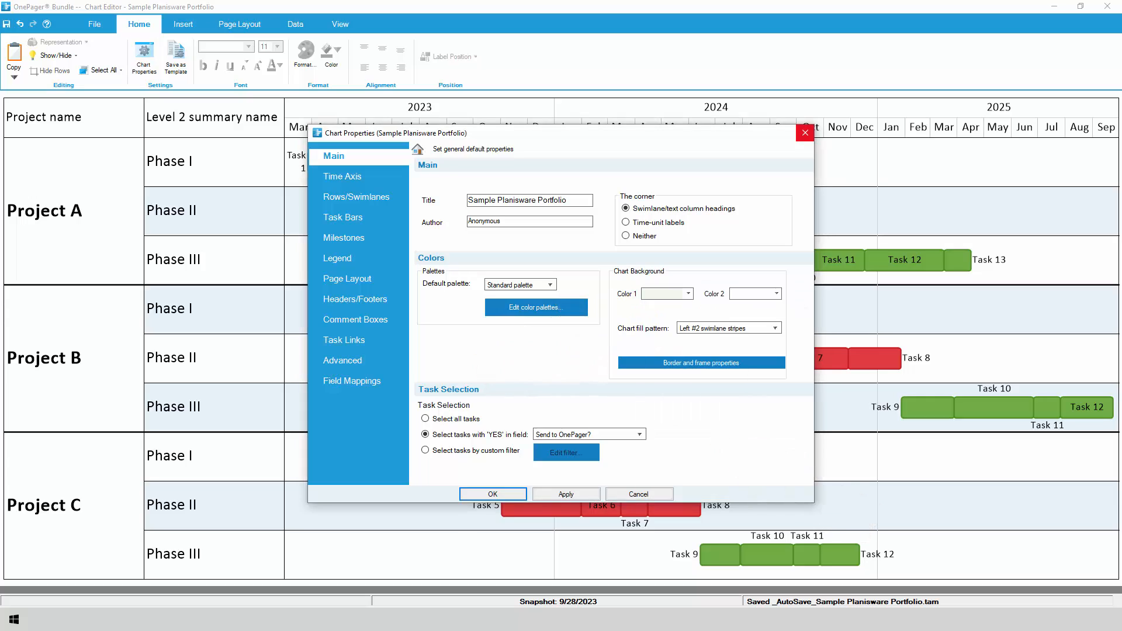
{"action": "left_click", "coordinate": [492, 494]}
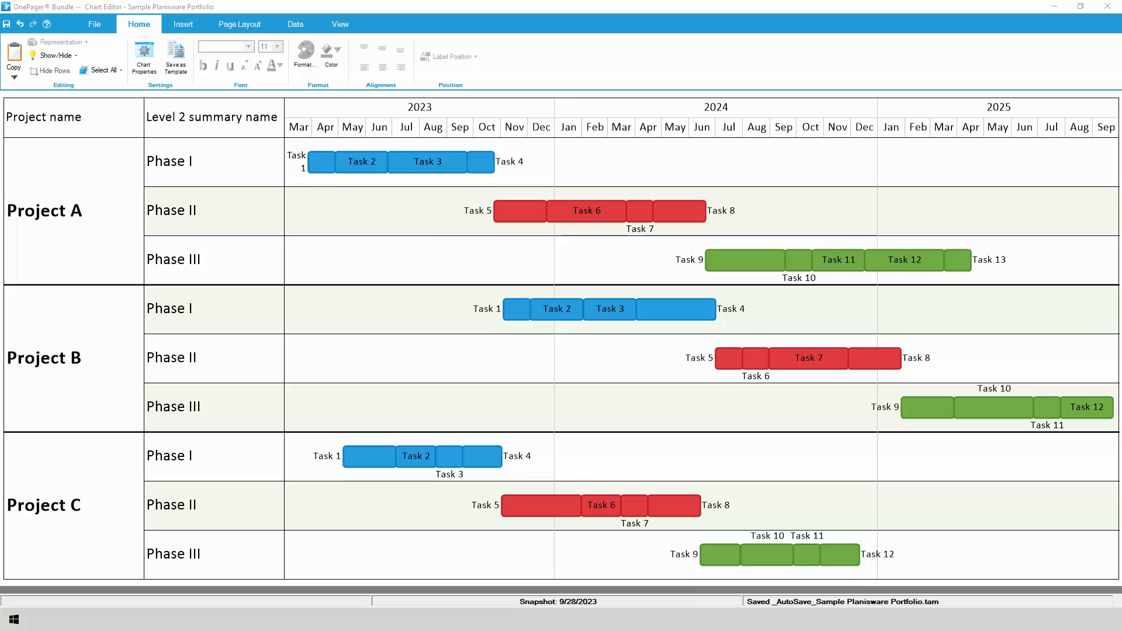
{"action": "left_click", "coordinate": [295, 23]}
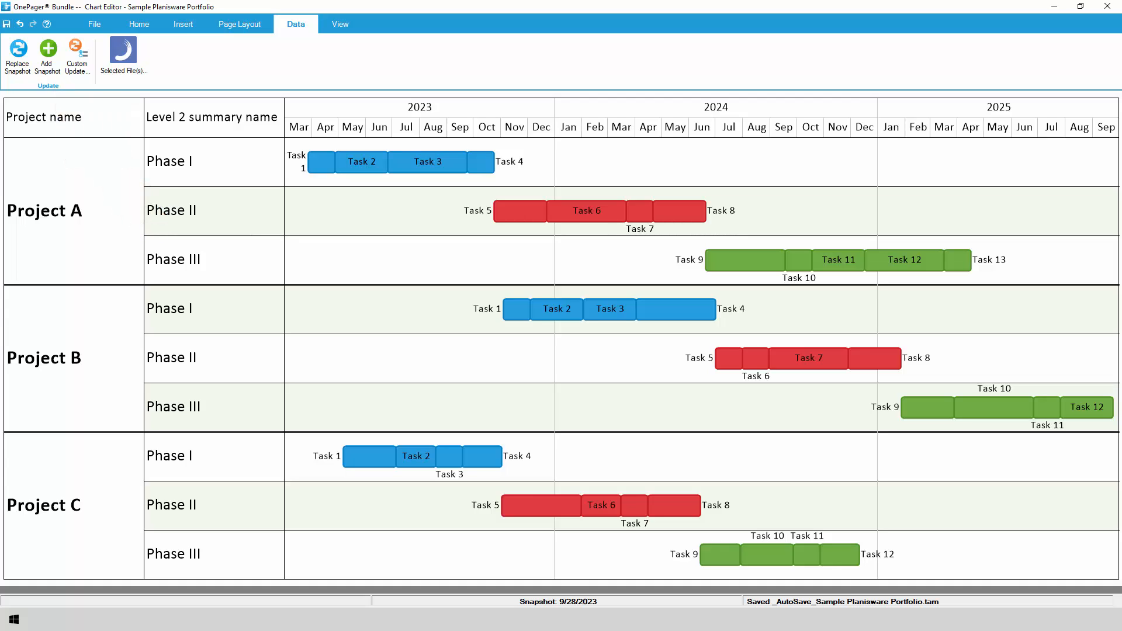
{"action": "left_click", "coordinate": [139, 23]}
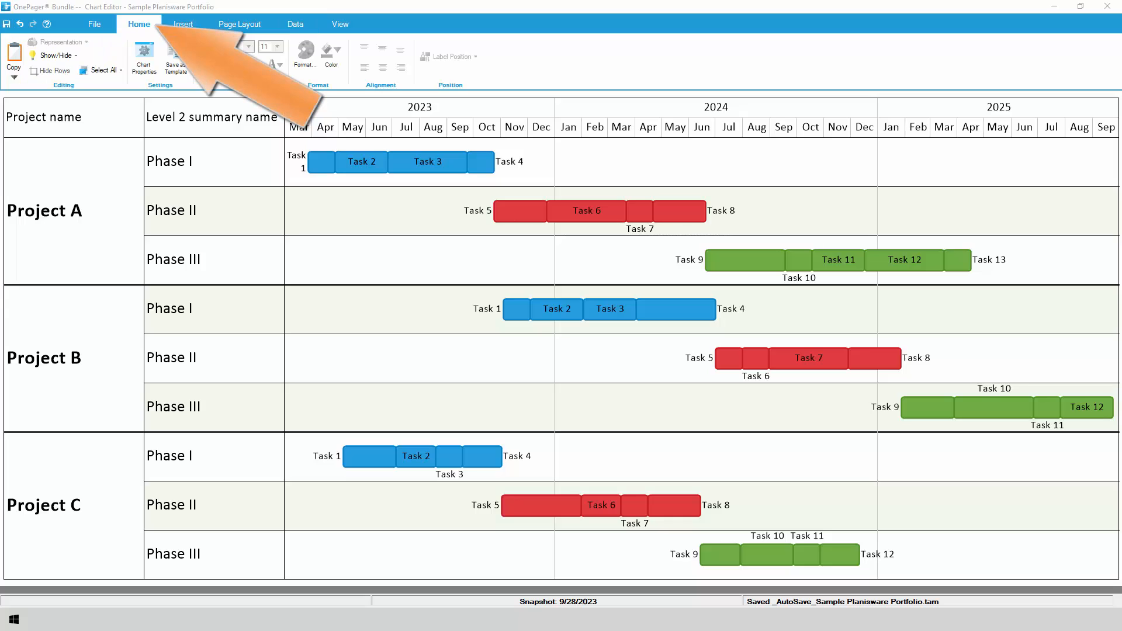